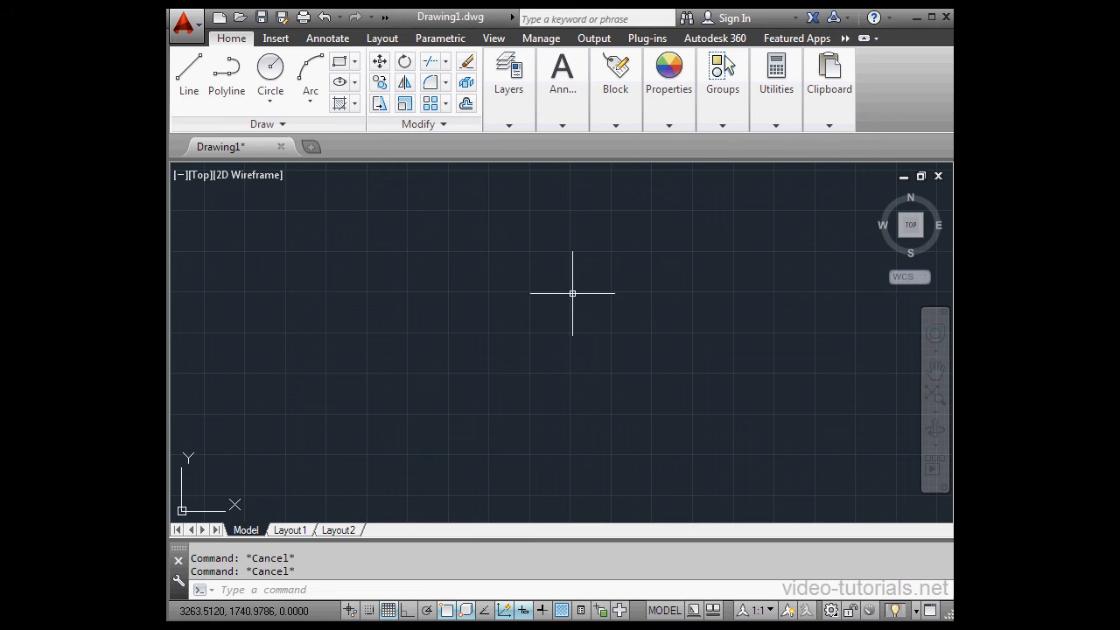
{"action": "mouse_move", "coordinate": [573, 298]}
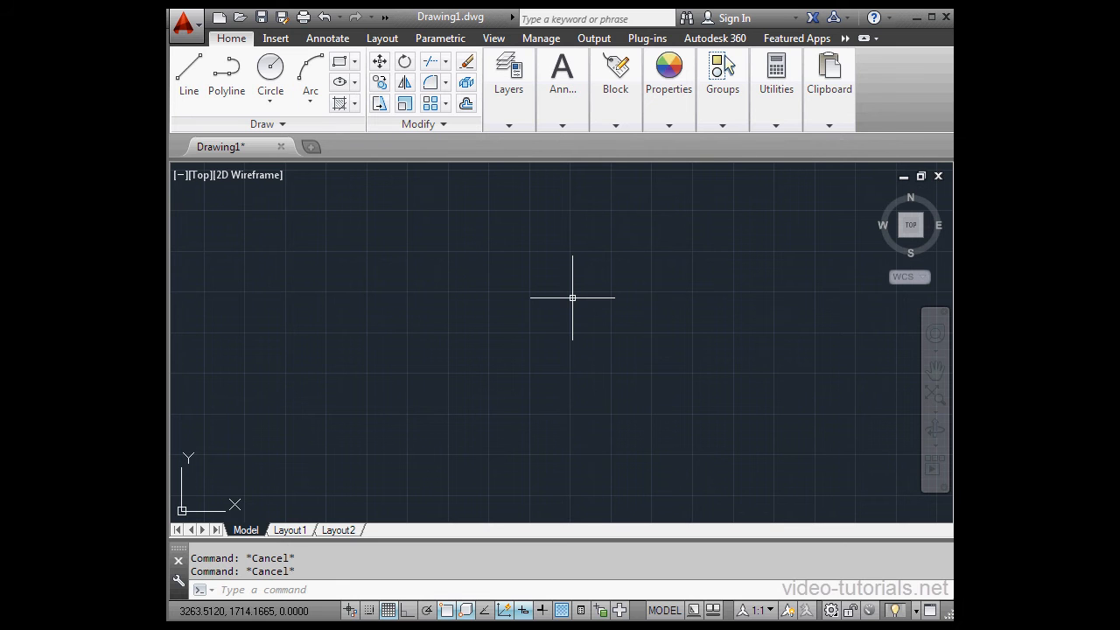
{"action": "mouse_move", "coordinate": [574, 299]}
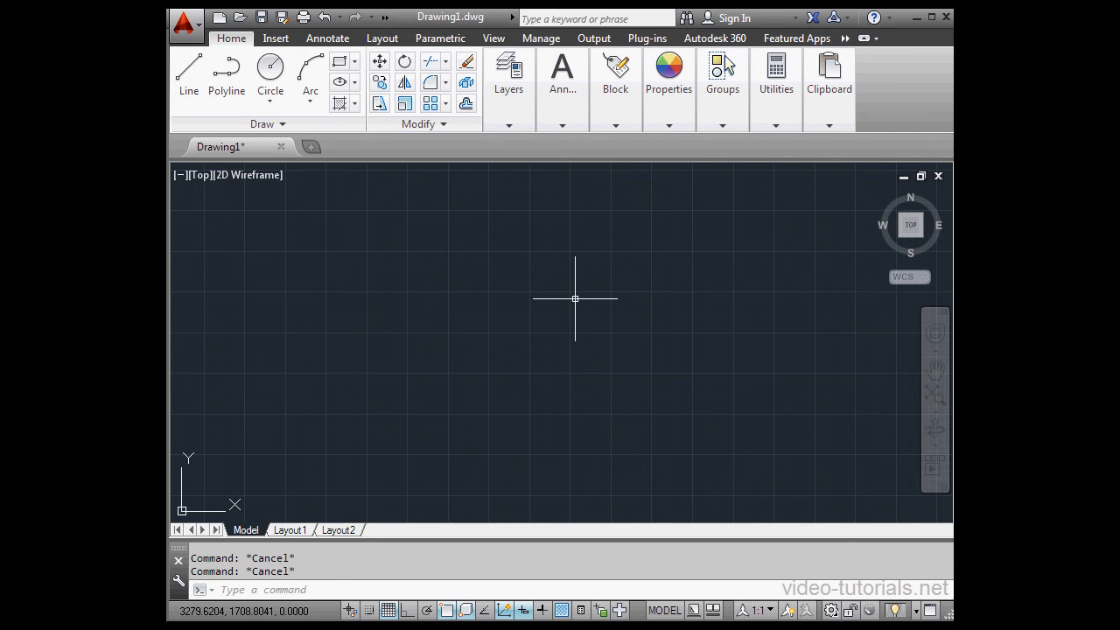
{"action": "mouse_move", "coordinate": [578, 299]}
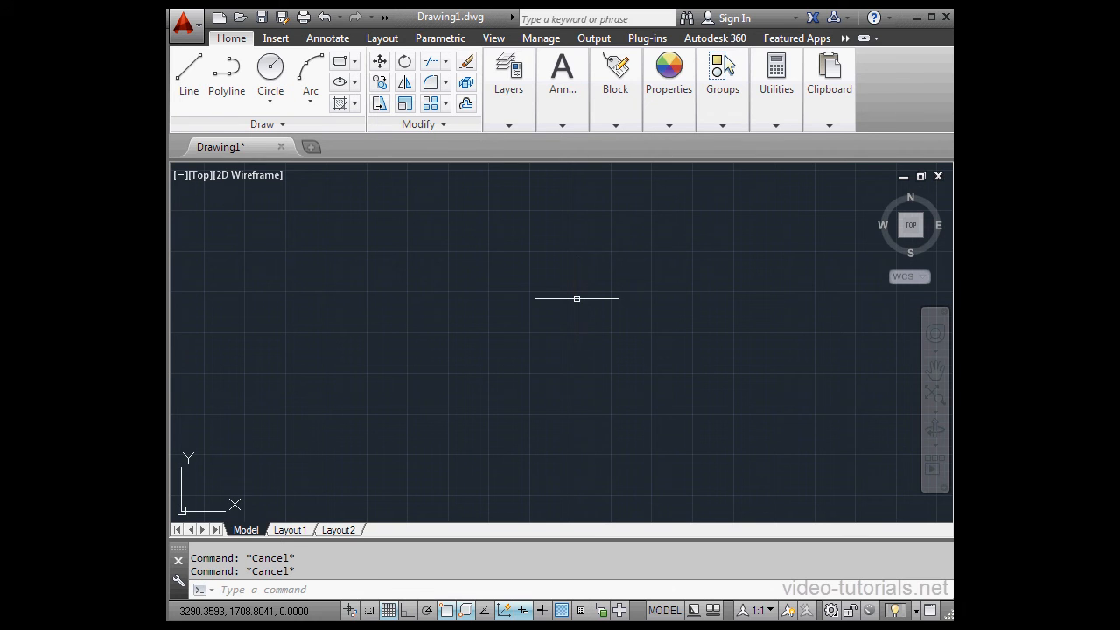
{"action": "mouse_move", "coordinate": [574, 308]}
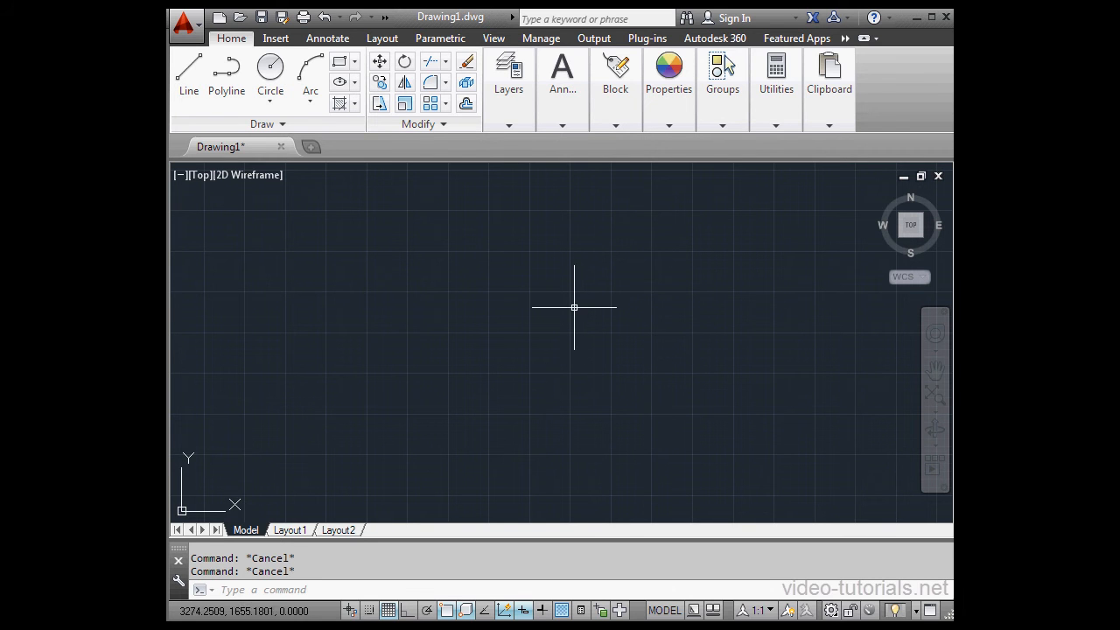
{"action": "mouse_move", "coordinate": [581, 294]}
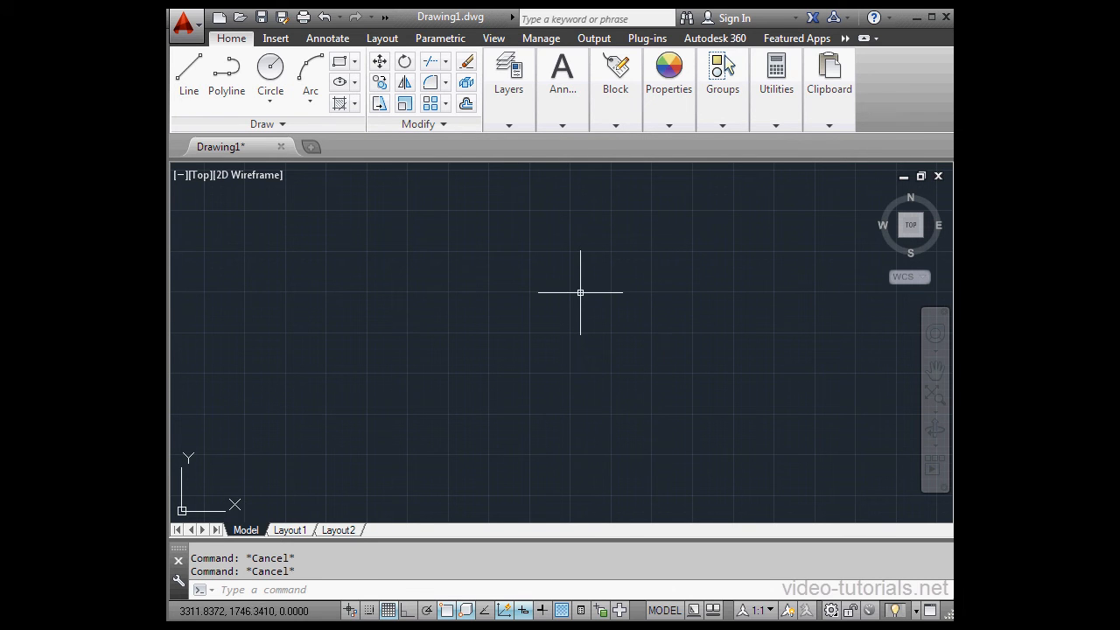
{"action": "mouse_move", "coordinate": [582, 291]}
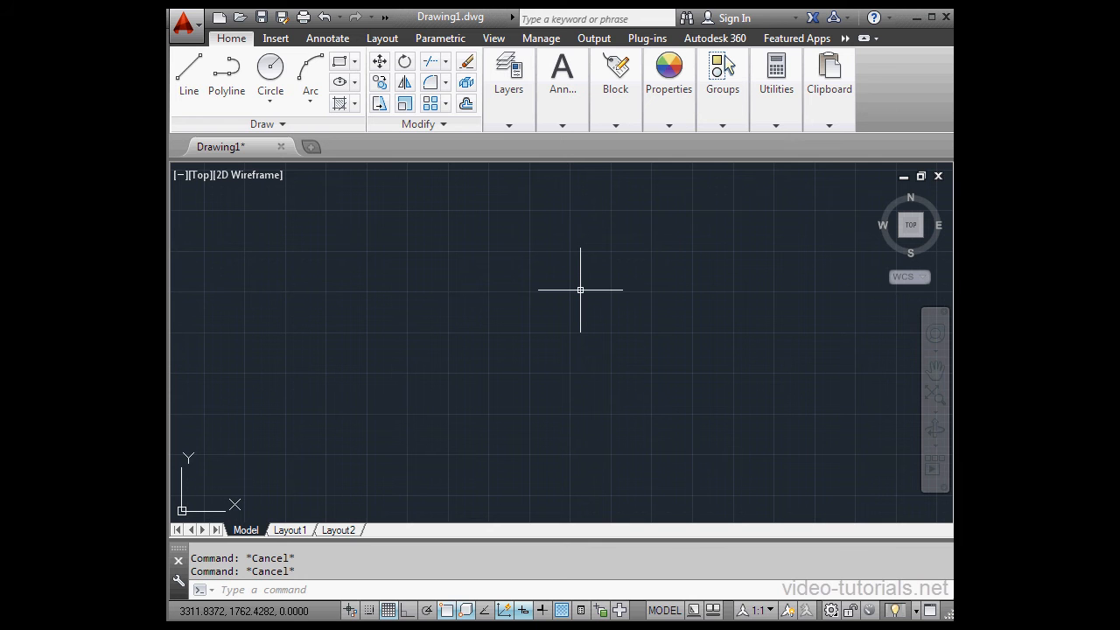
{"action": "mouse_move", "coordinate": [552, 302]}
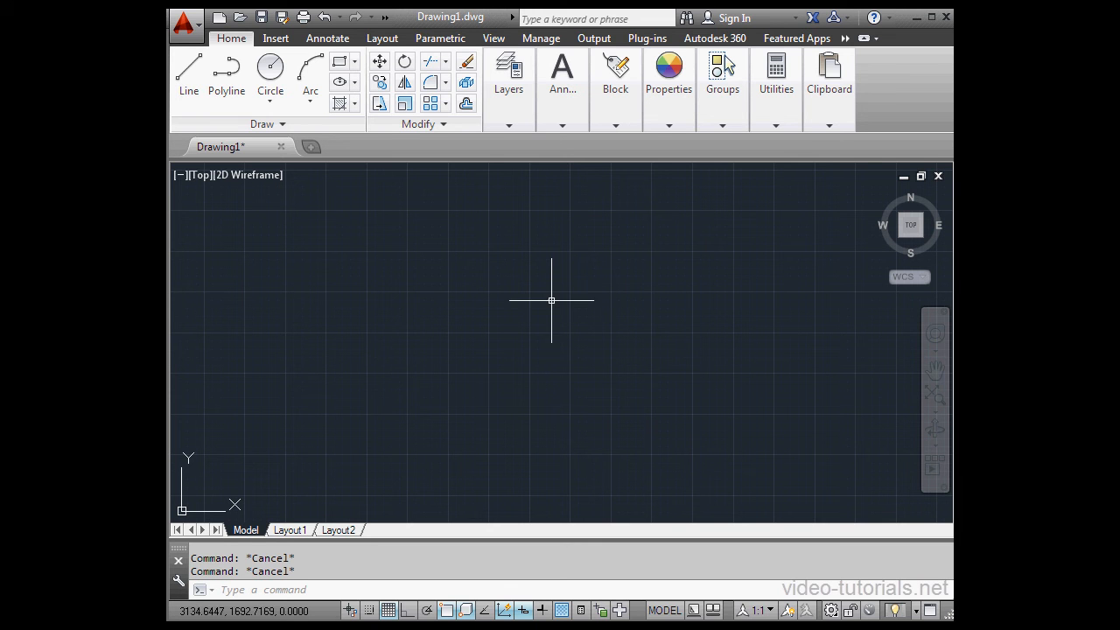
{"action": "mouse_move", "coordinate": [550, 301]}
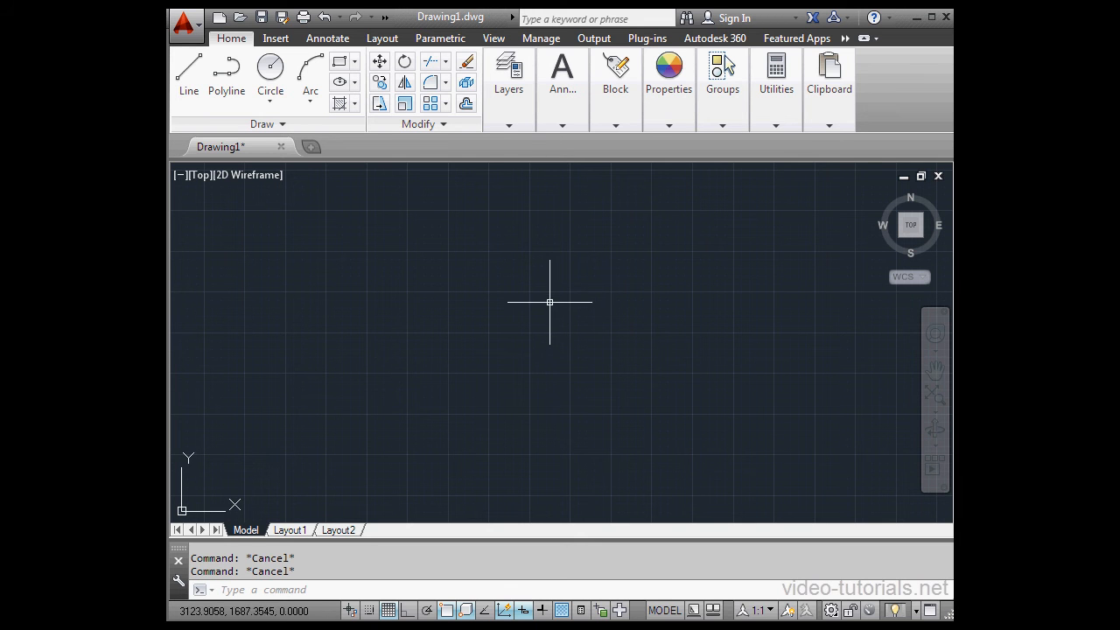
{"action": "mouse_move", "coordinate": [560, 293]}
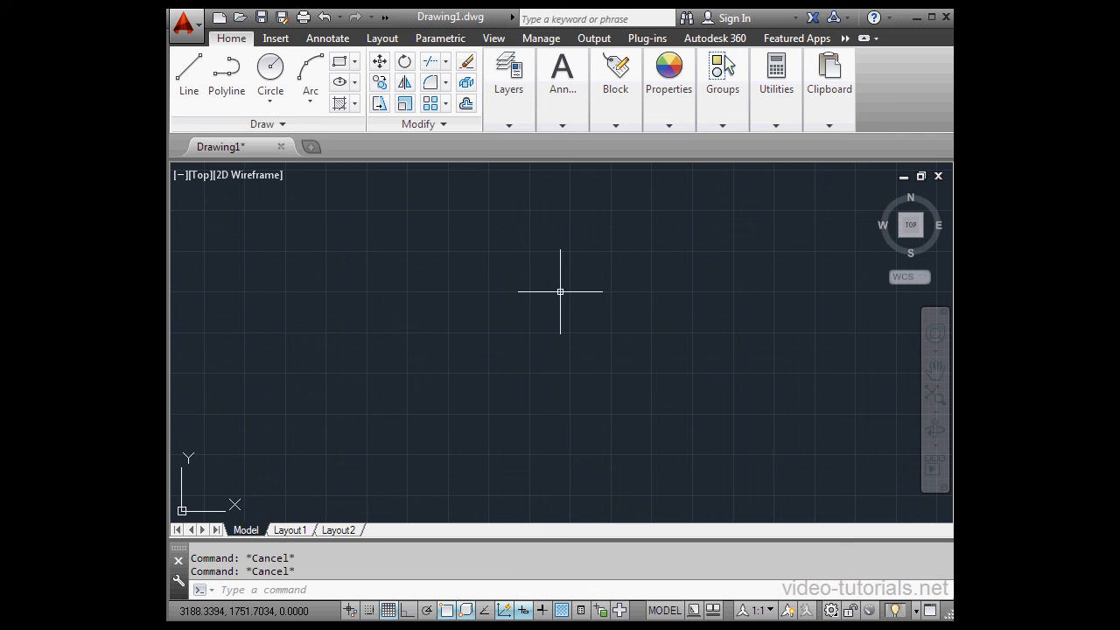
{"action": "mouse_move", "coordinate": [570, 283]}
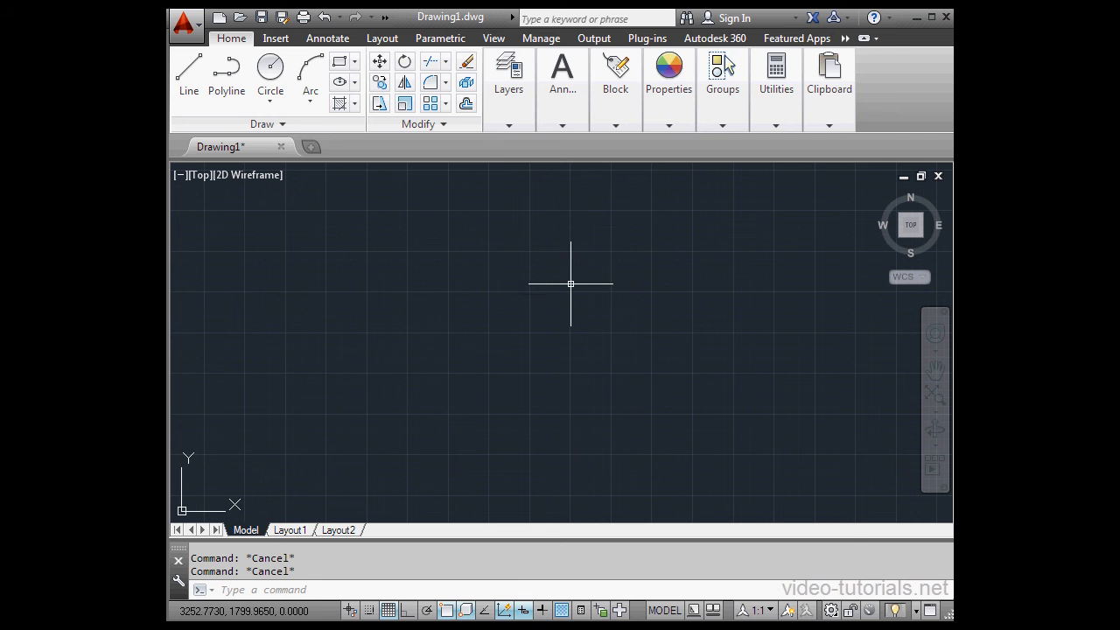
{"action": "mouse_move", "coordinate": [539, 294]}
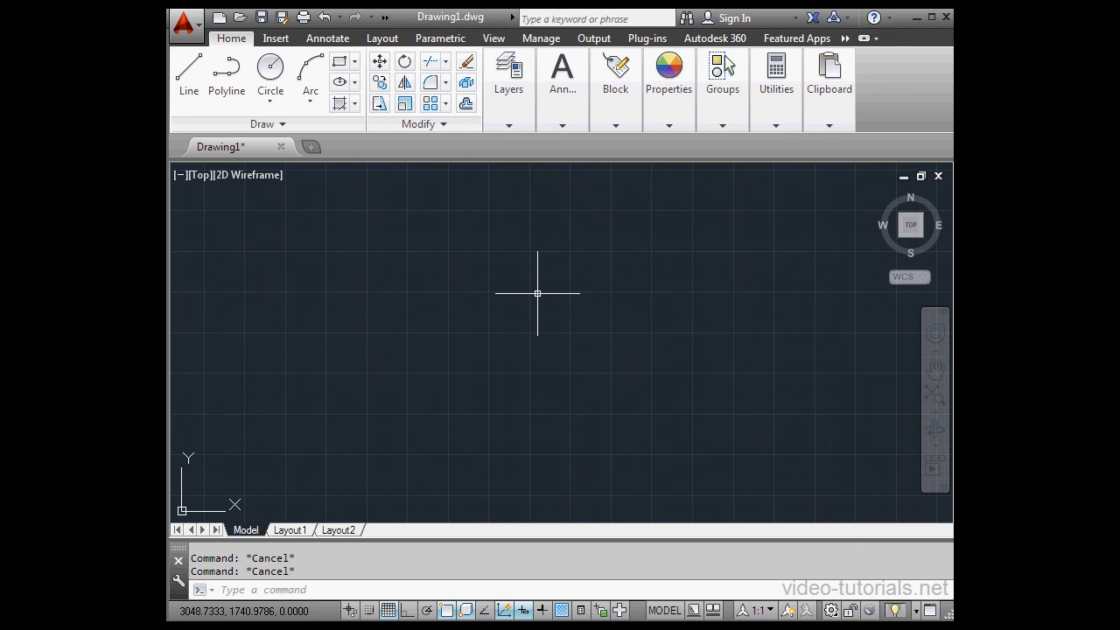
{"action": "mouse_move", "coordinate": [537, 284]}
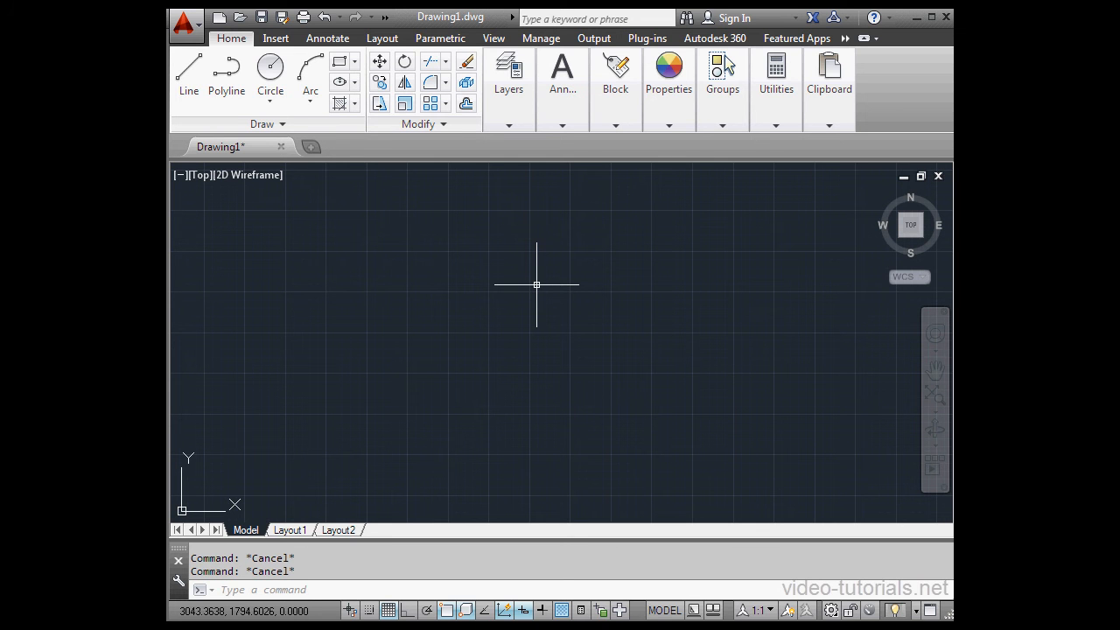
{"action": "mouse_move", "coordinate": [532, 281]}
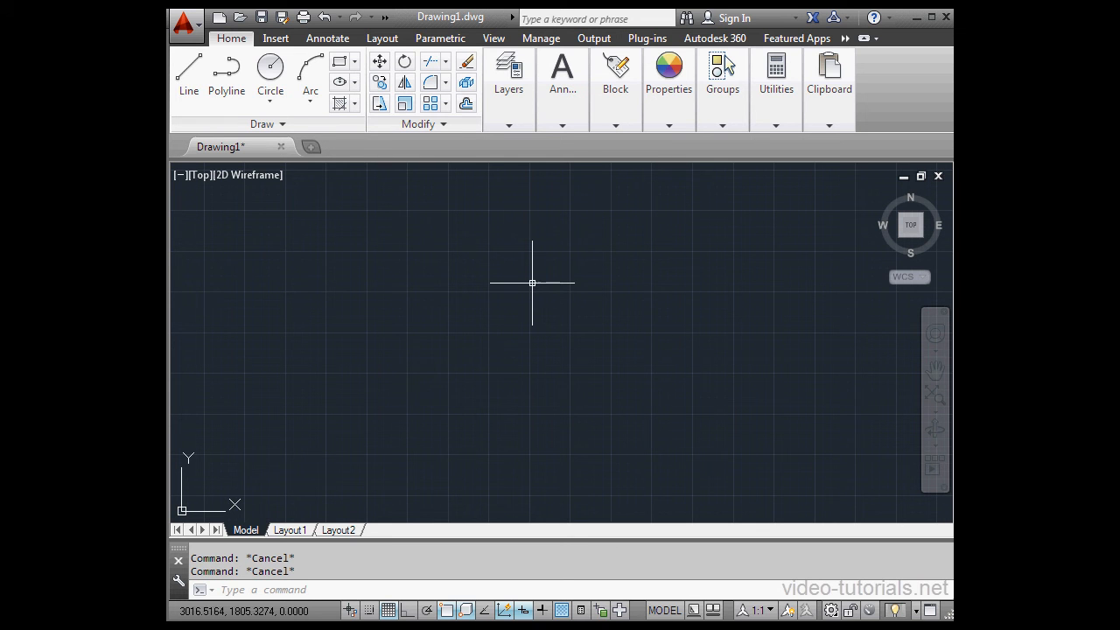
{"action": "mouse_move", "coordinate": [547, 273]}
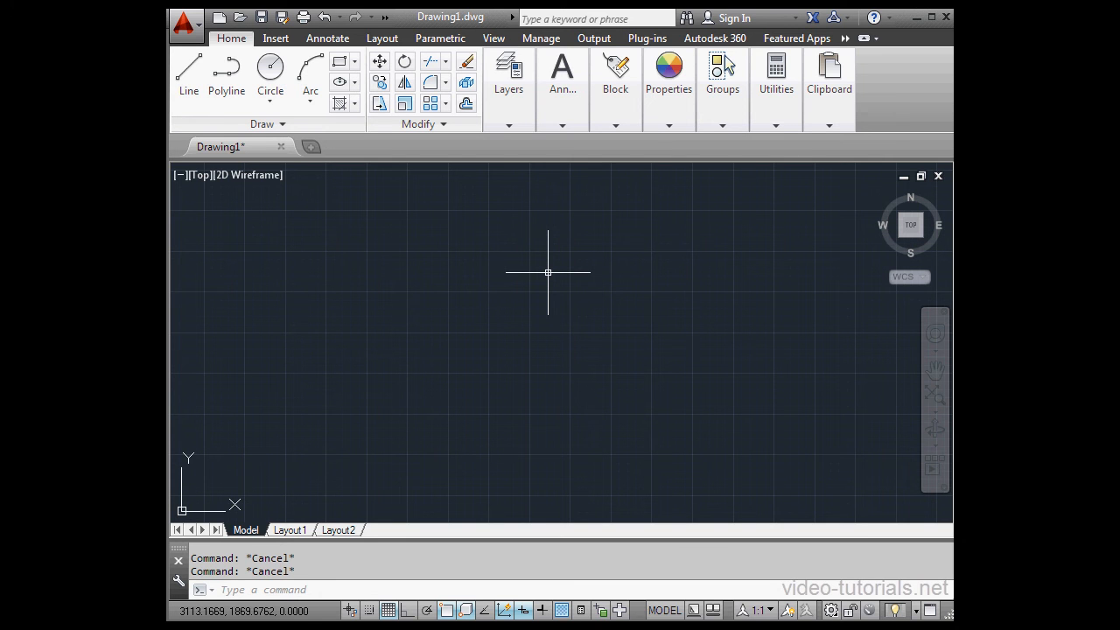
{"action": "mouse_move", "coordinate": [546, 274]}
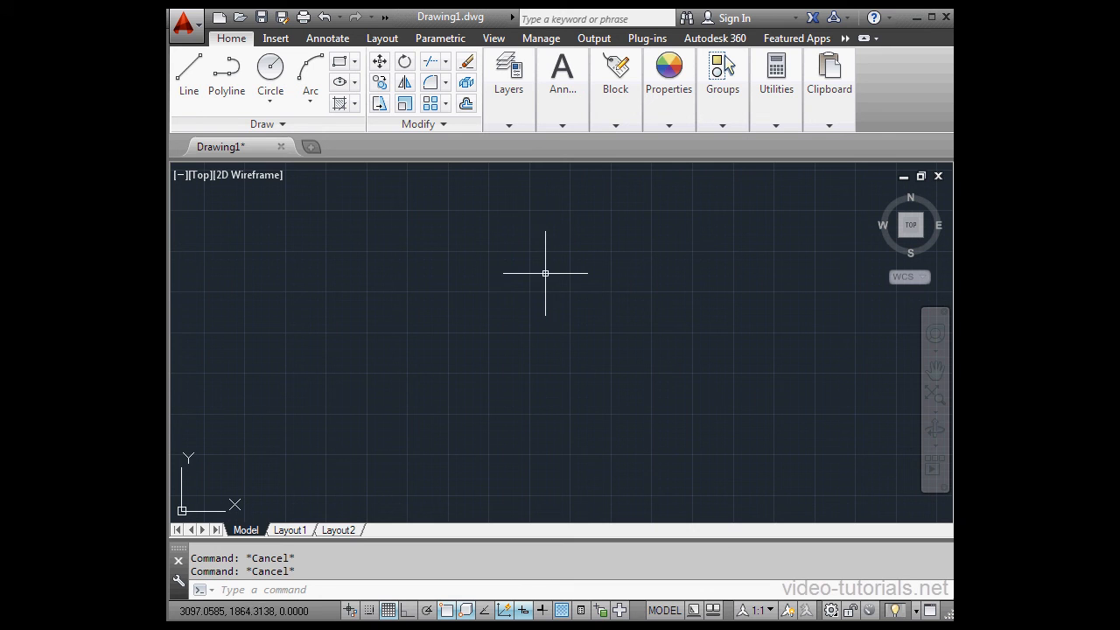
{"action": "mouse_move", "coordinate": [532, 289]}
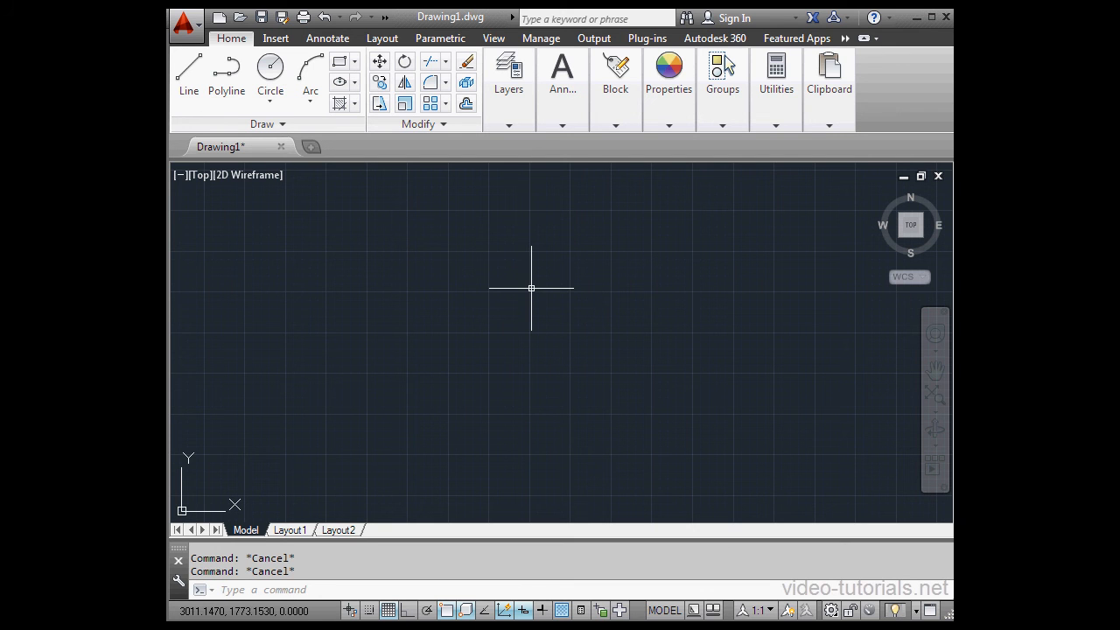
{"action": "mouse_move", "coordinate": [534, 294]}
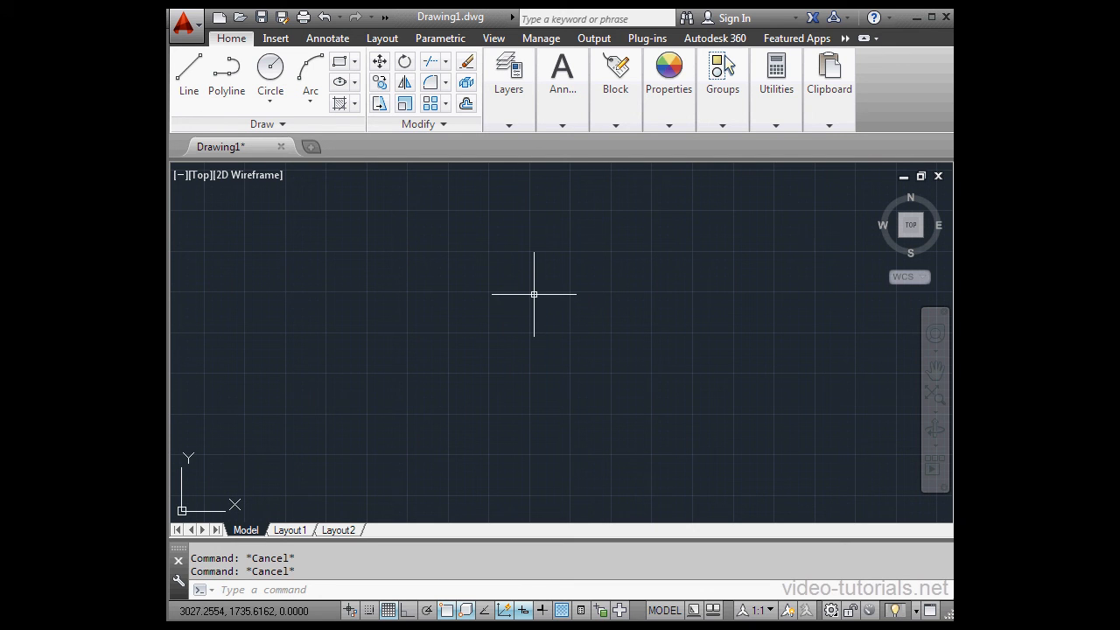
{"action": "mouse_move", "coordinate": [534, 291]}
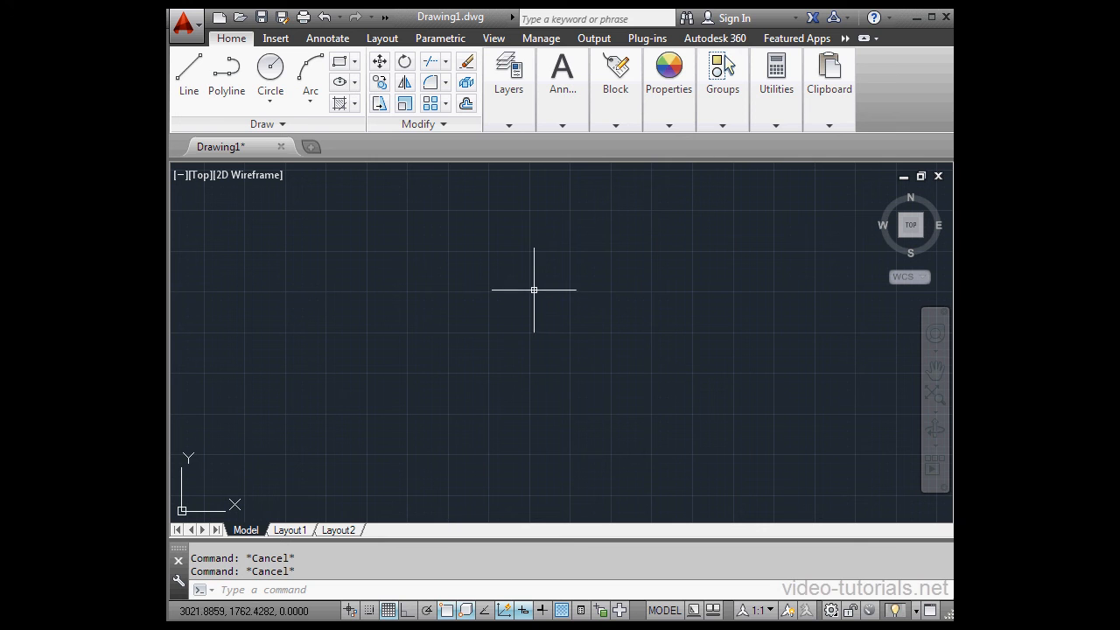
{"action": "mouse_move", "coordinate": [511, 301]}
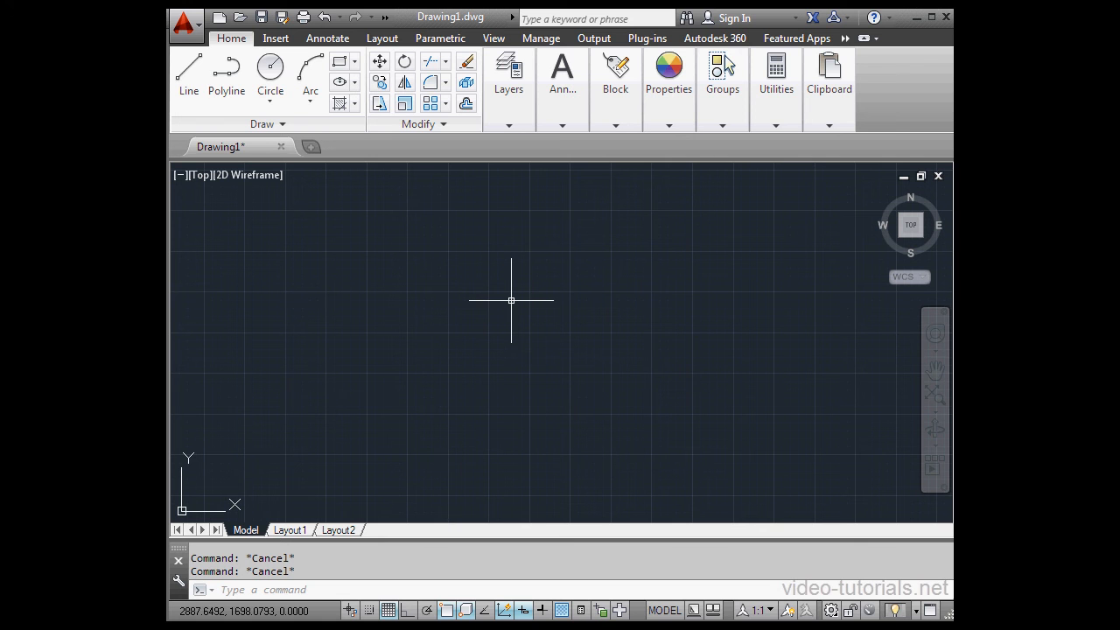
{"action": "mouse_move", "coordinate": [518, 294]}
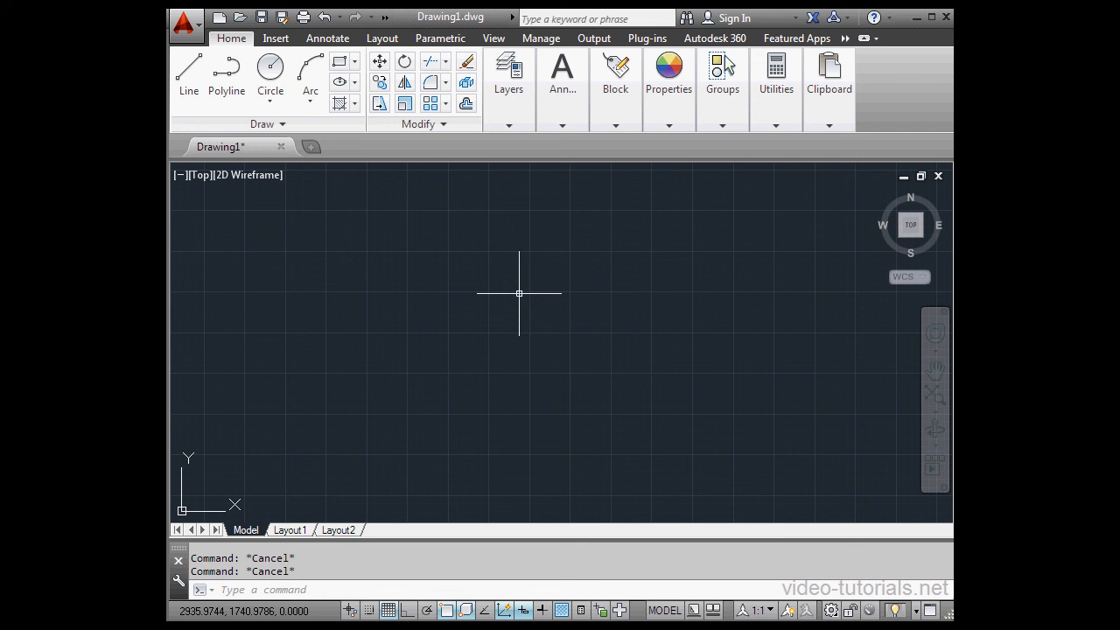
{"action": "mouse_move", "coordinate": [526, 290]}
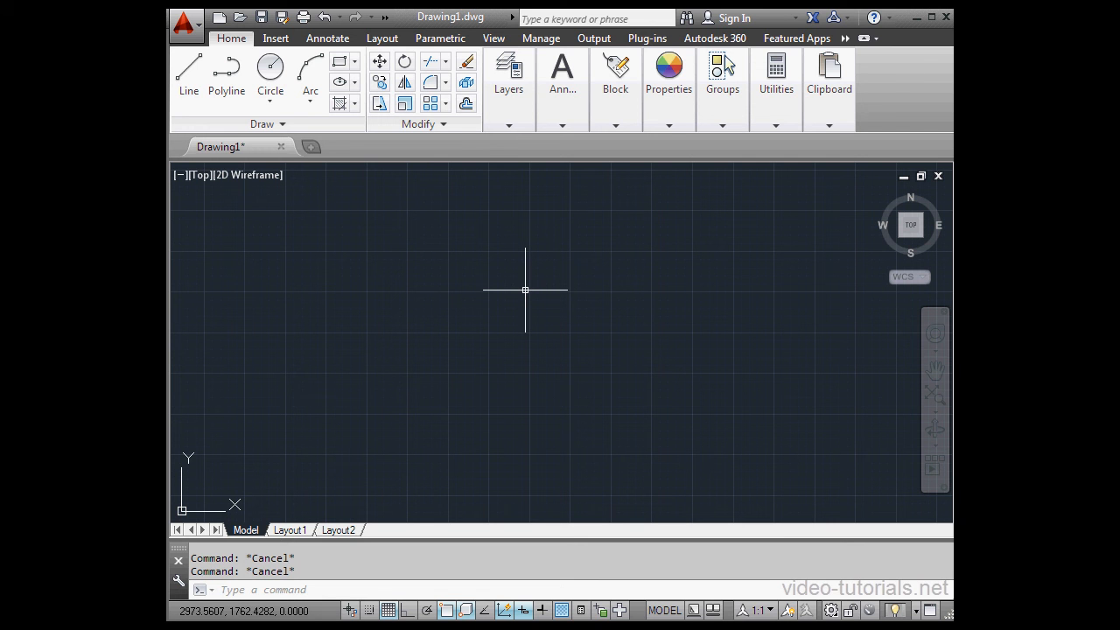
{"action": "mouse_move", "coordinate": [510, 287]}
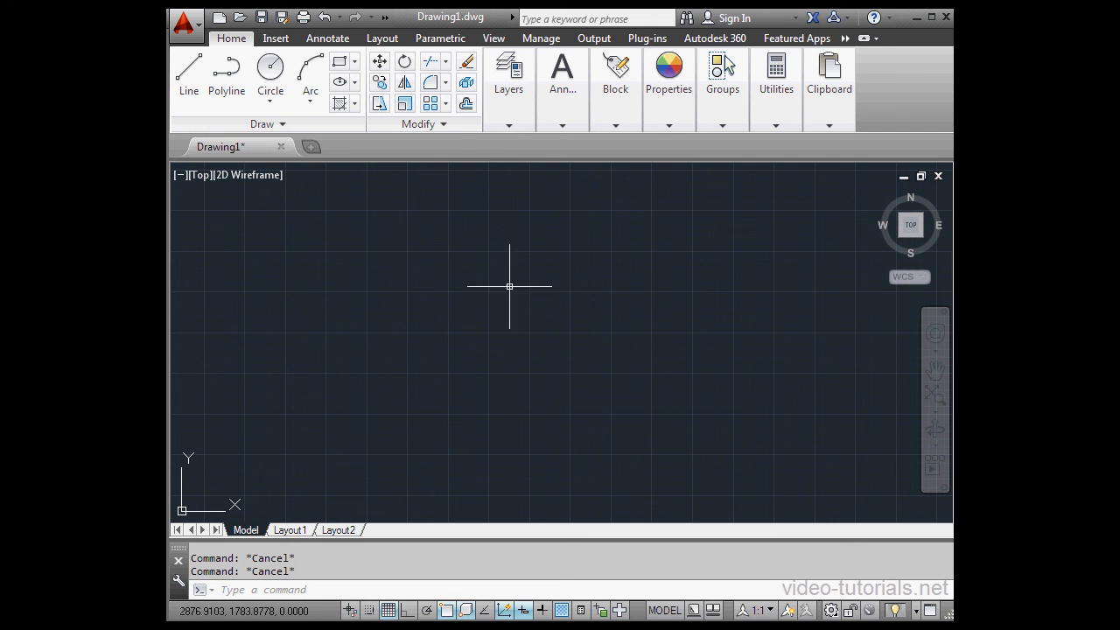
{"action": "mouse_move", "coordinate": [504, 322]}
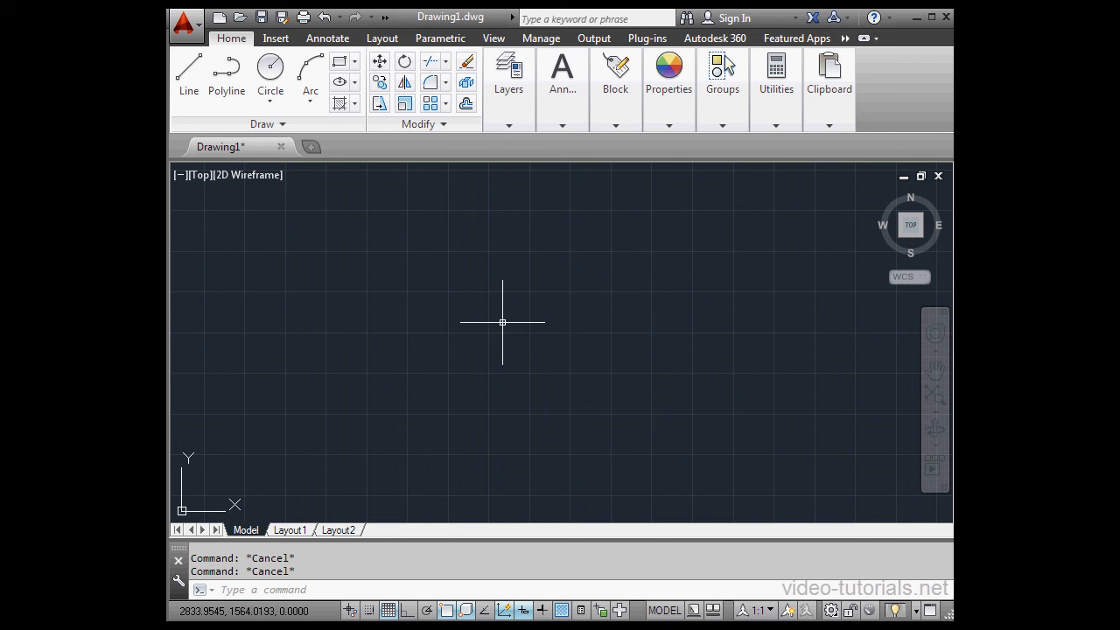
{"action": "mouse_move", "coordinate": [796, 518]}
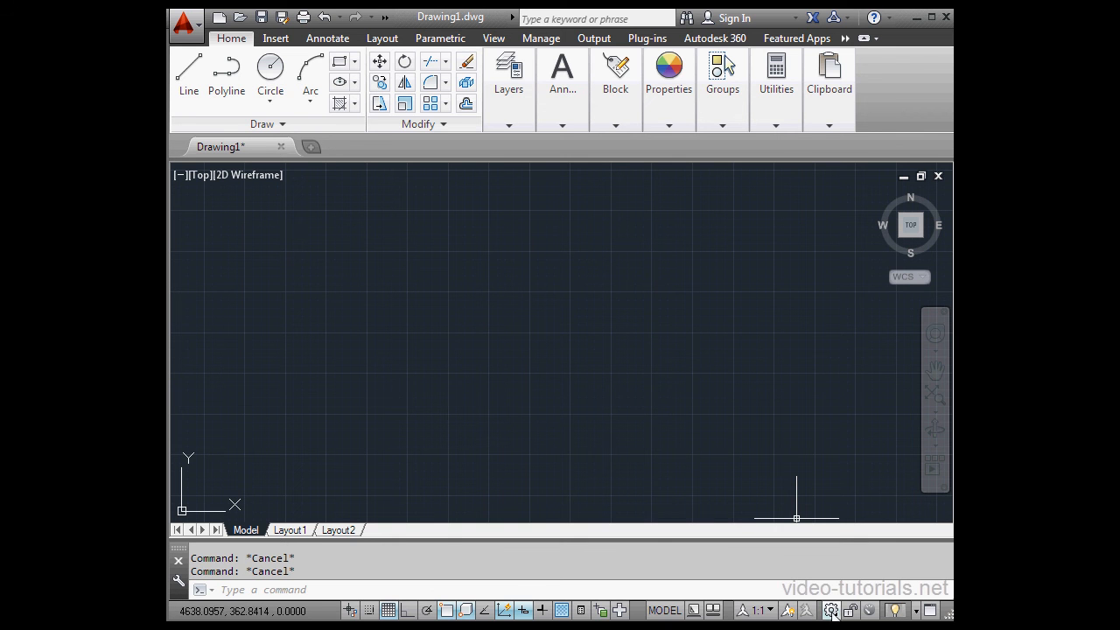
Step: List the available workspaces from the status-bar Workspace Switching gear
{"action": "left_click", "coordinate": [830, 609]}
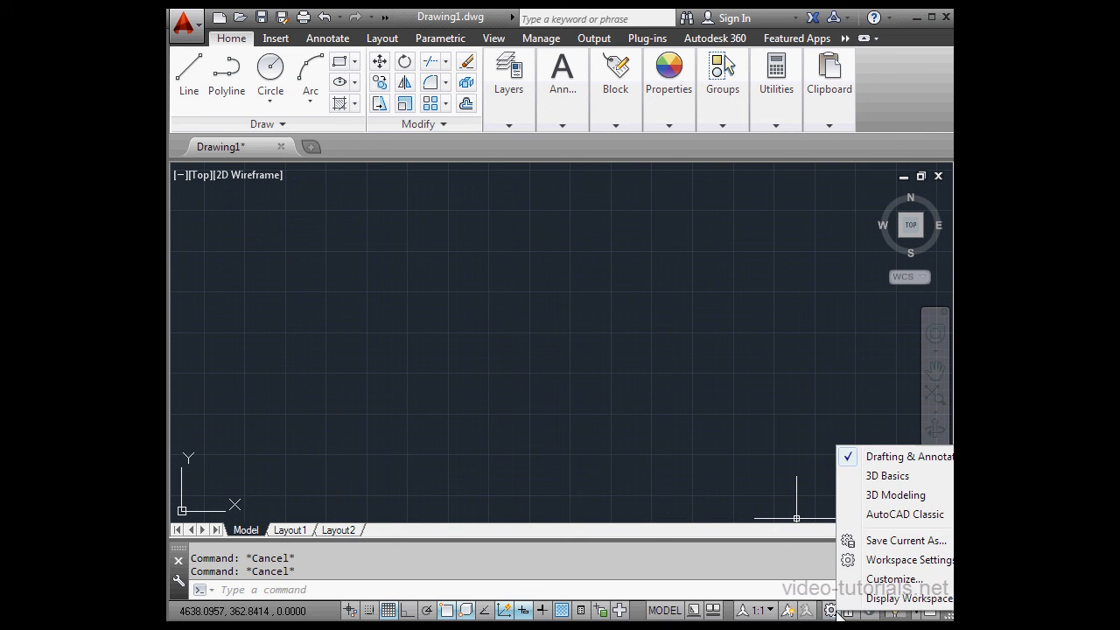
{"action": "mouse_move", "coordinate": [893, 465]}
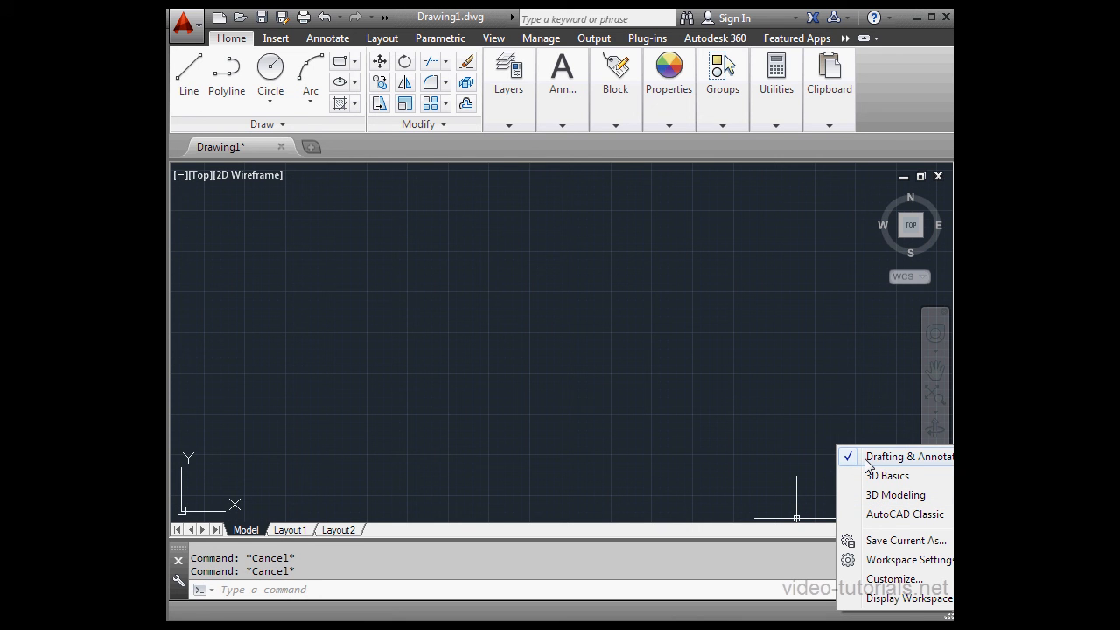
{"action": "mouse_move", "coordinate": [879, 500]}
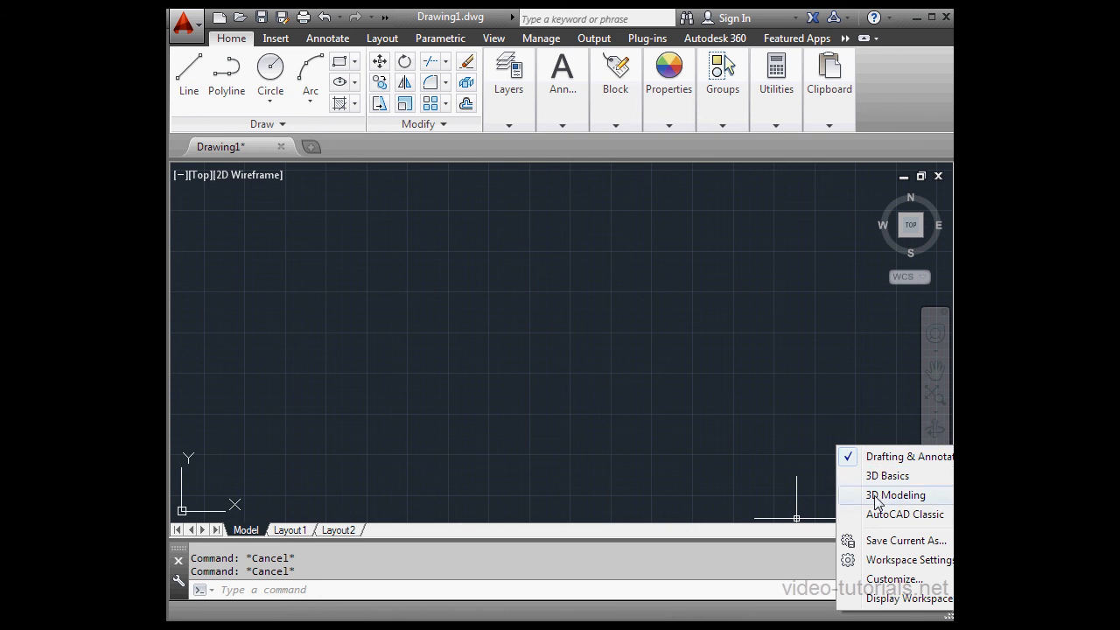
{"action": "mouse_move", "coordinate": [891, 518]}
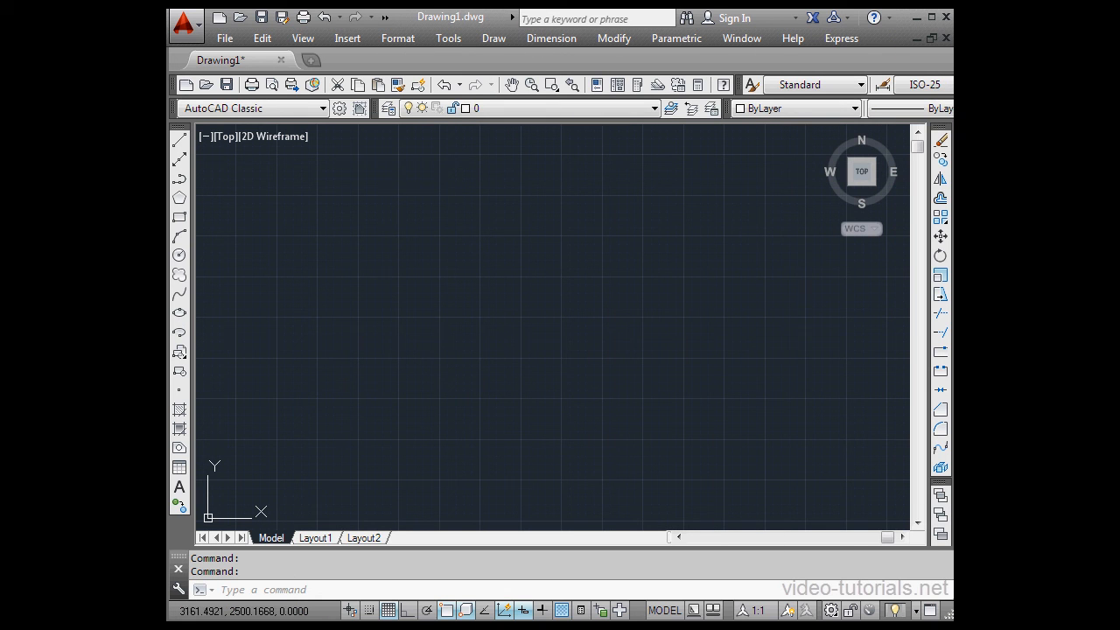
{"action": "mouse_move", "coordinate": [672, 315]}
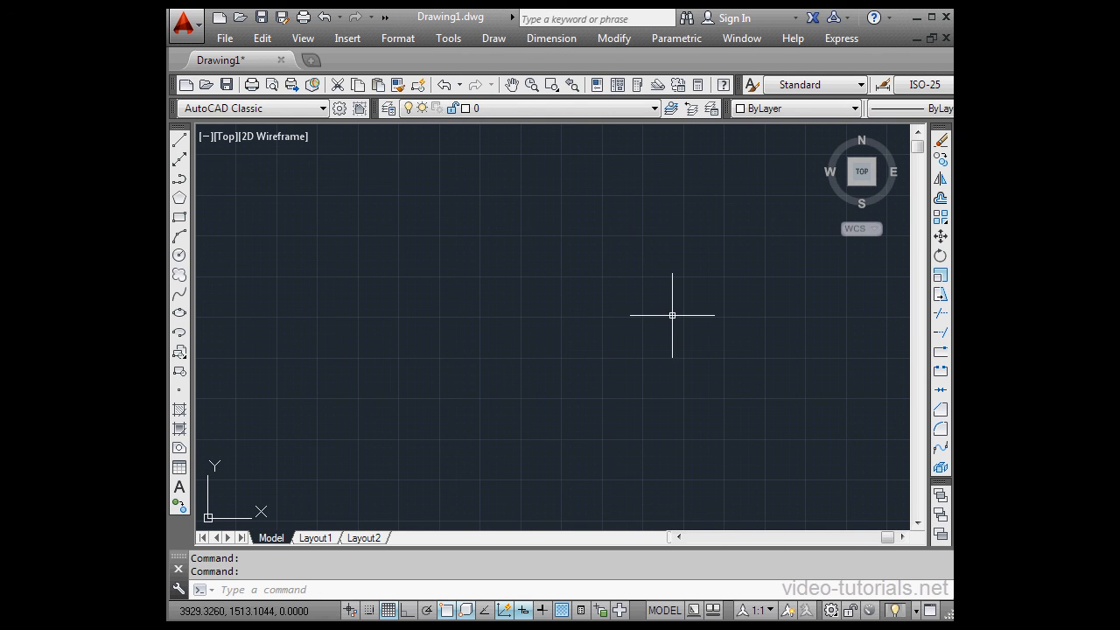
{"action": "mouse_move", "coordinate": [549, 143]}
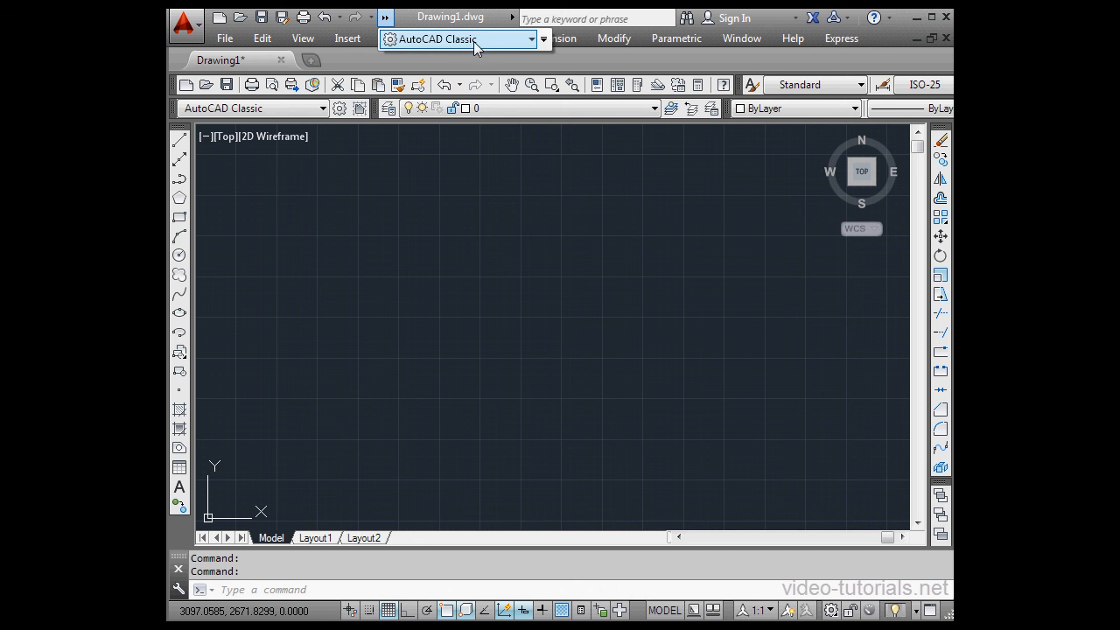
Step: Switch the workspace back to Drafting & Annotation from the Quick Access dropdown
{"action": "left_click", "coordinate": [532, 39]}
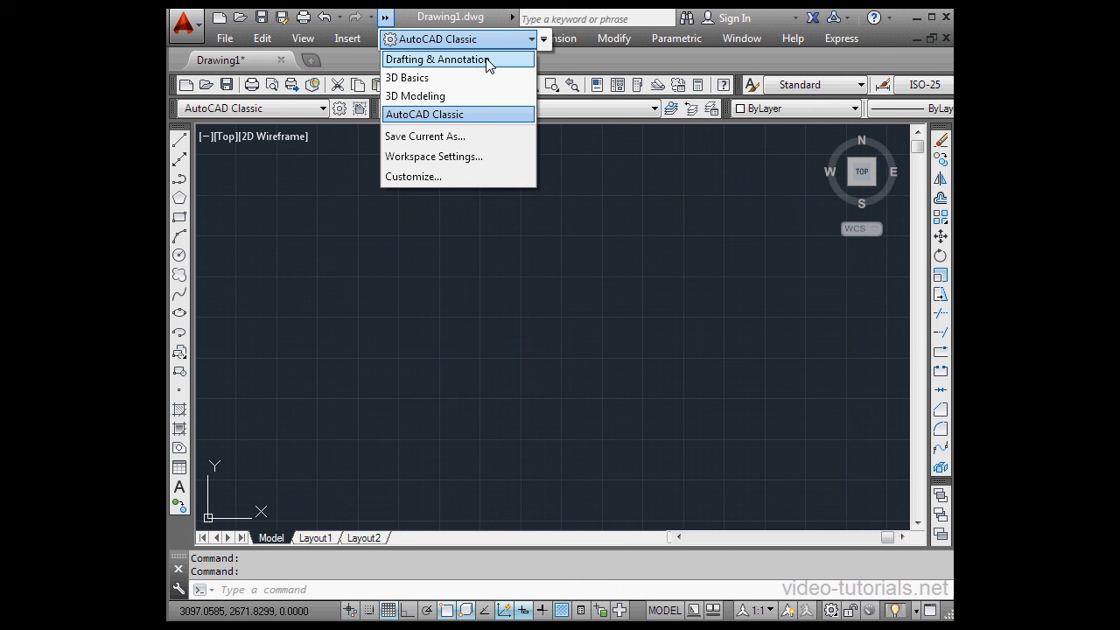
{"action": "left_click", "coordinate": [435, 60]}
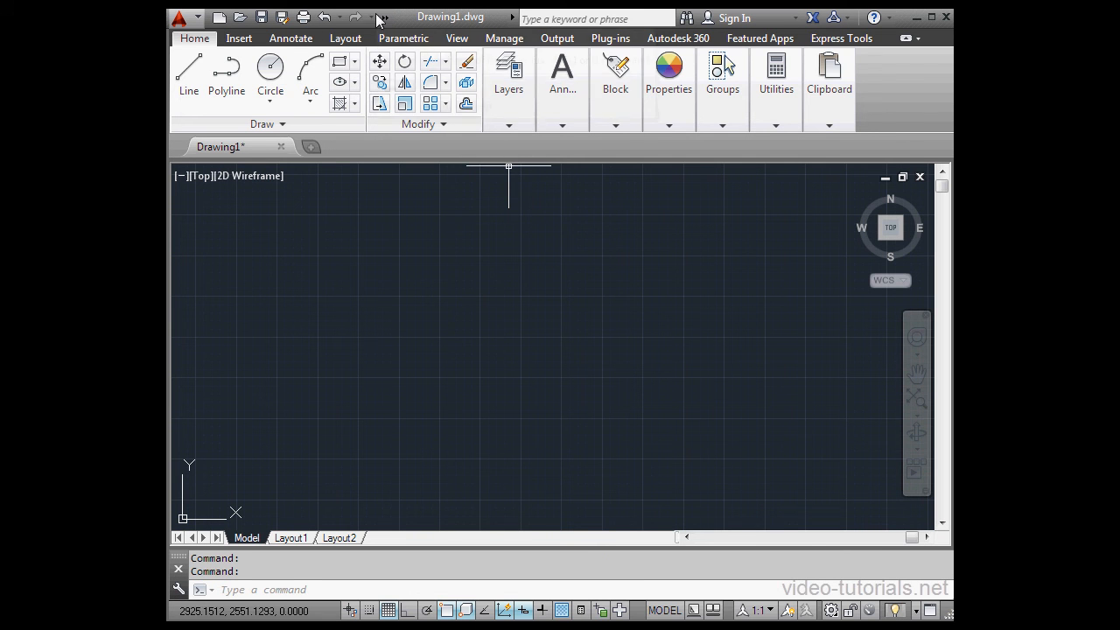
{"action": "mouse_move", "coordinate": [781, 516]}
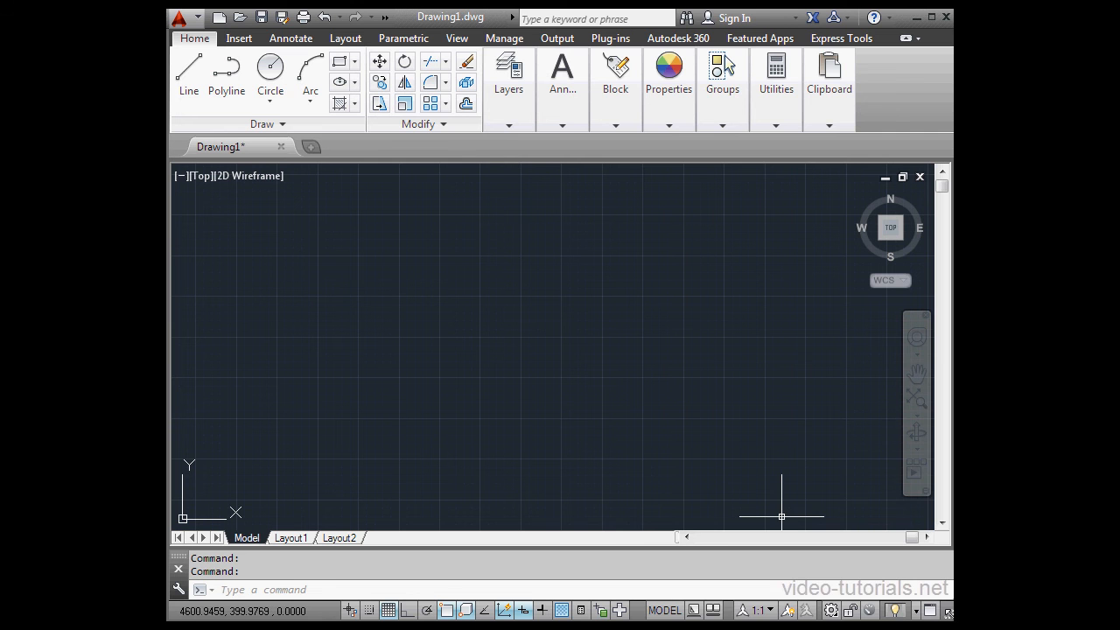